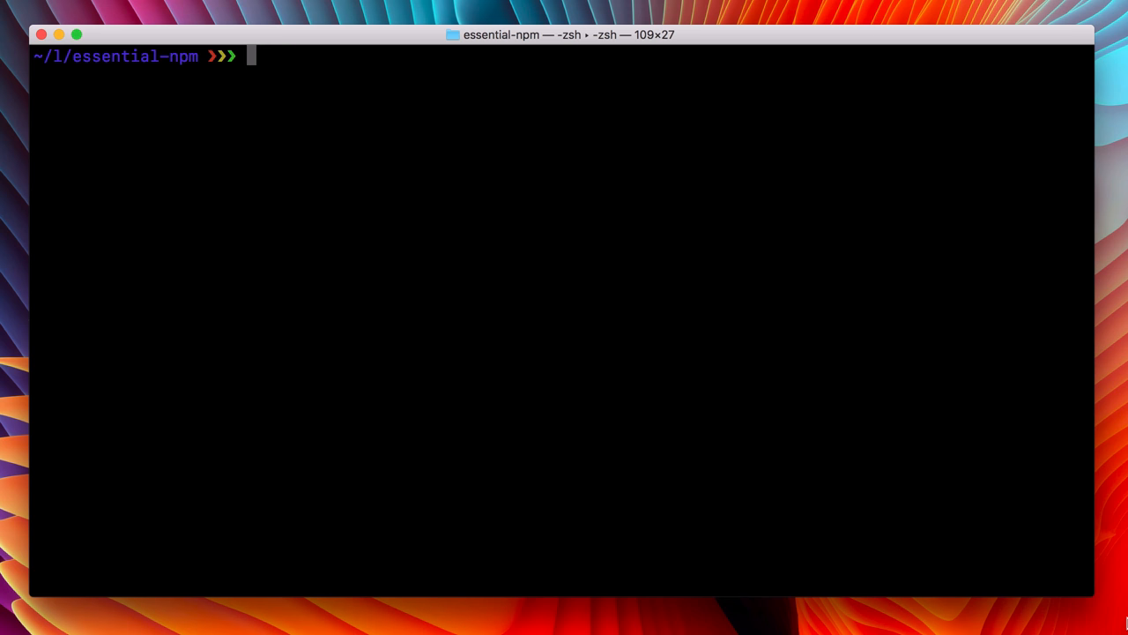
pyautogui.write('npm')
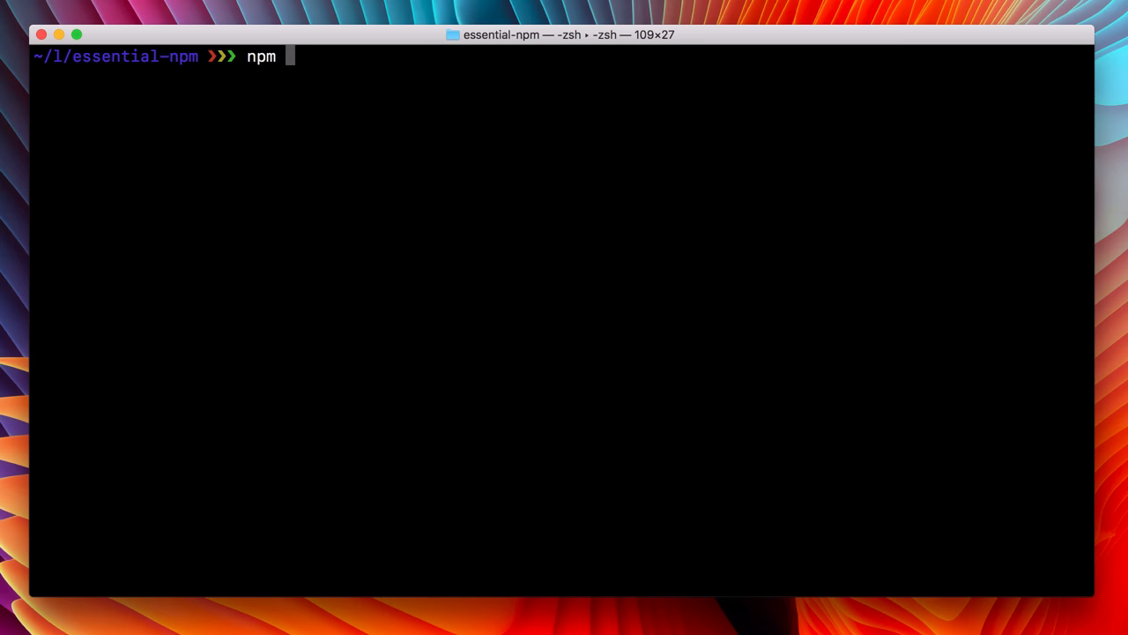
pyautogui.write('docs react')
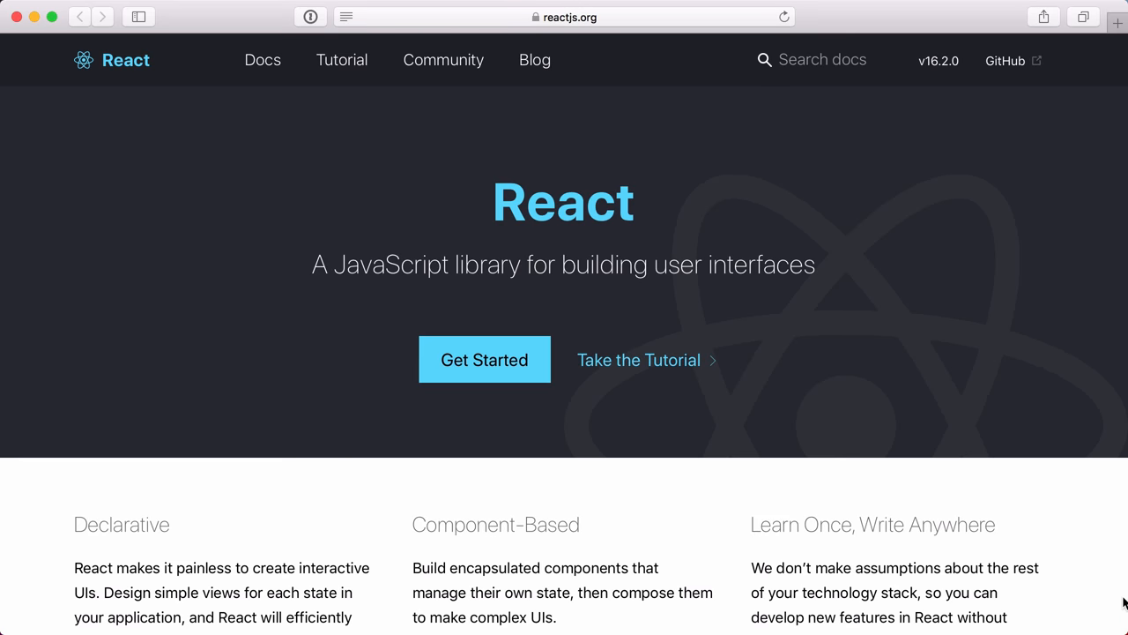
pyautogui.scroll(-3)
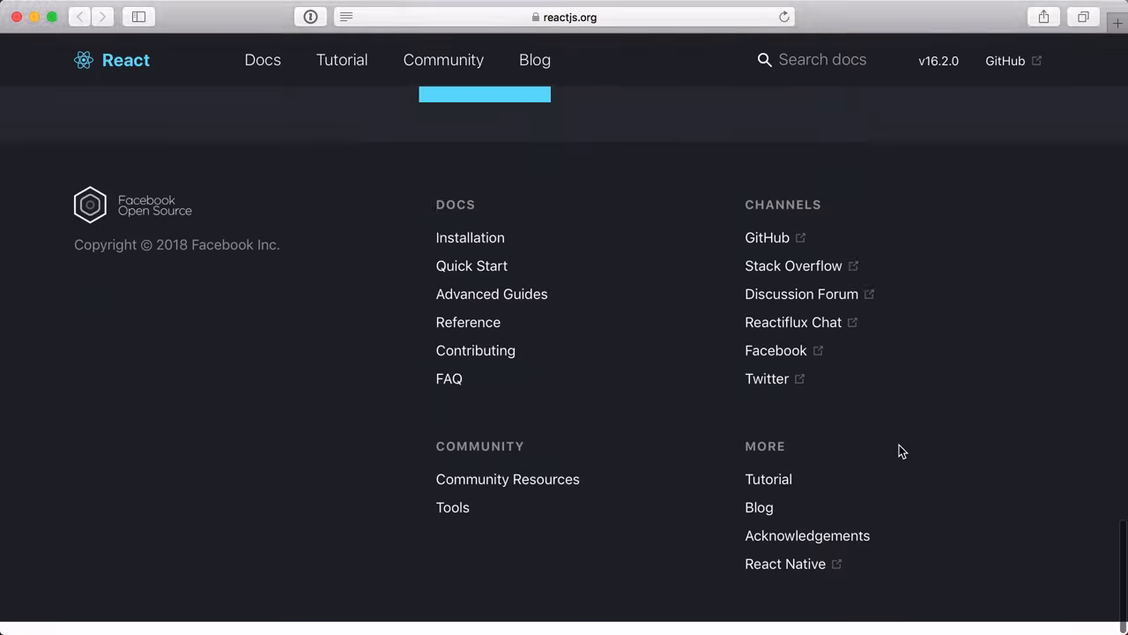
pyautogui.scroll(3)
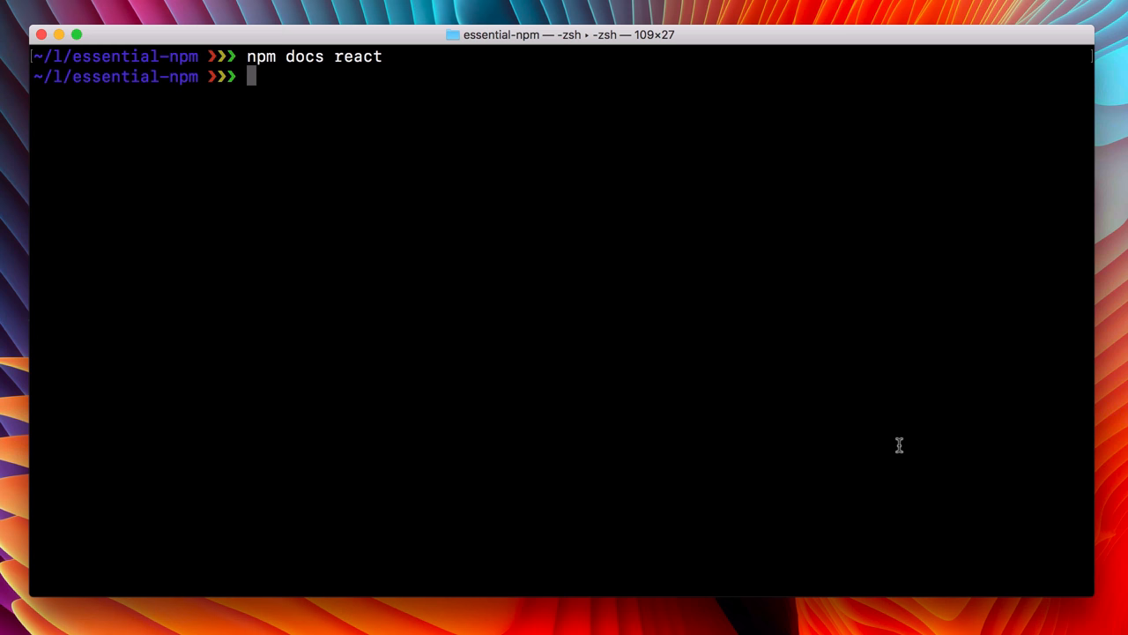
pyautogui.write('npm')
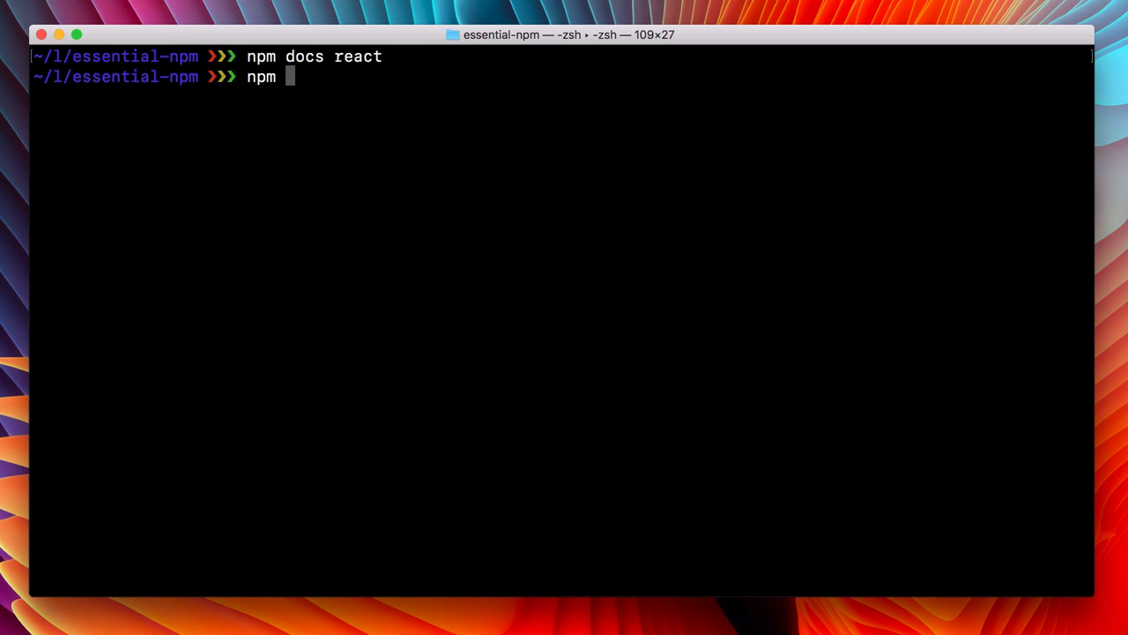
pyautogui.write('repo react')
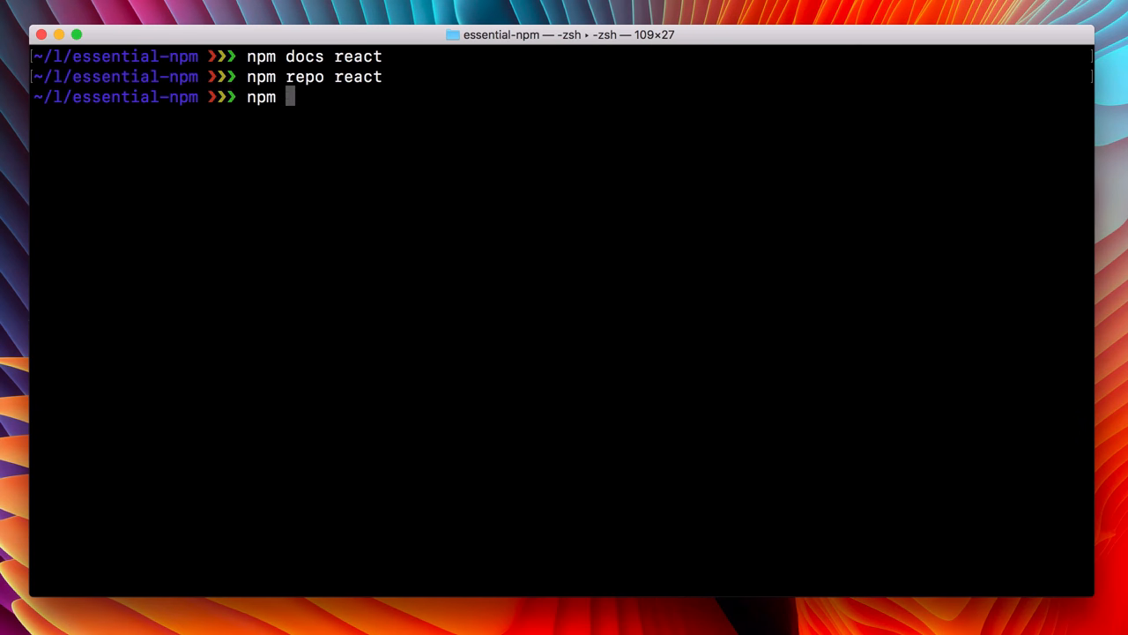
pyautogui.write('issues react')
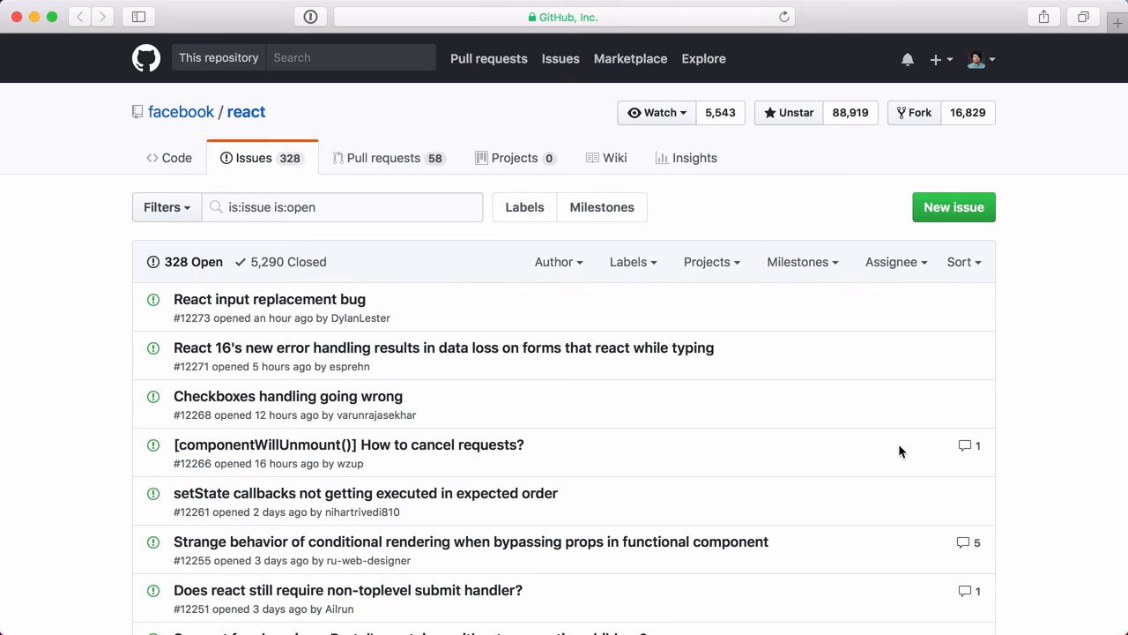
pyautogui.scroll(-3)
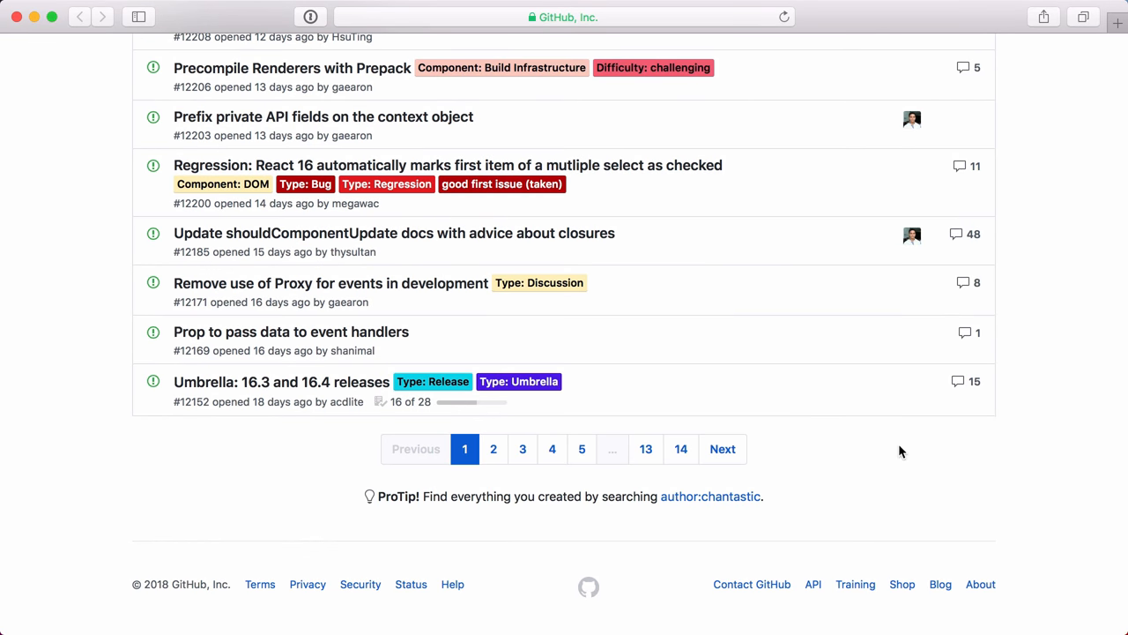